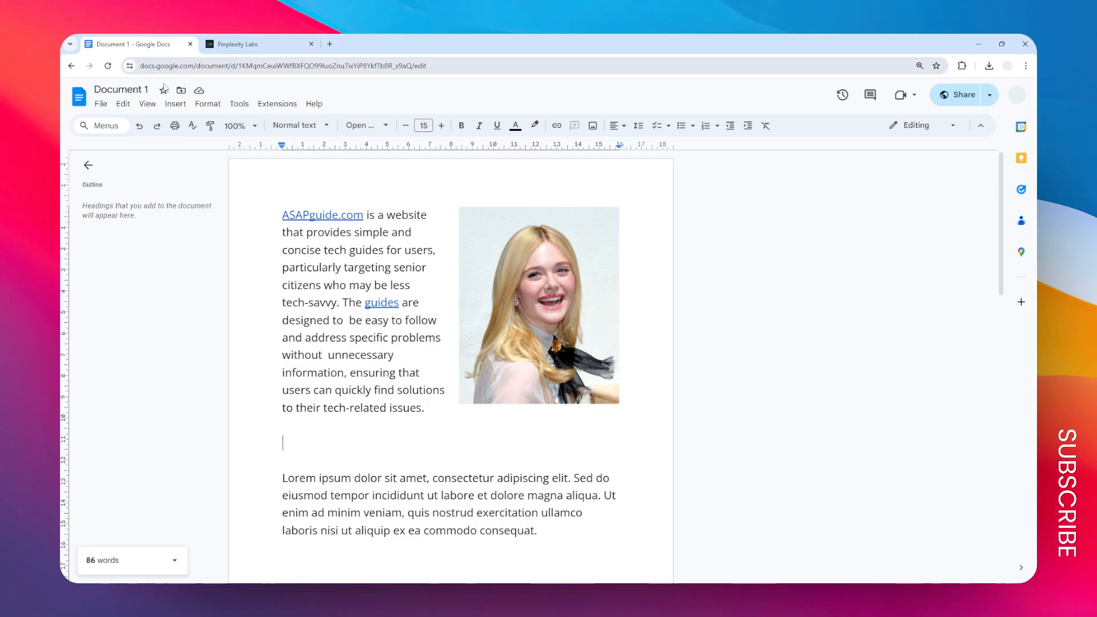
Step: Browse the document tools and open the Insert menu for the gray Tesla photo
left_click(239, 103)
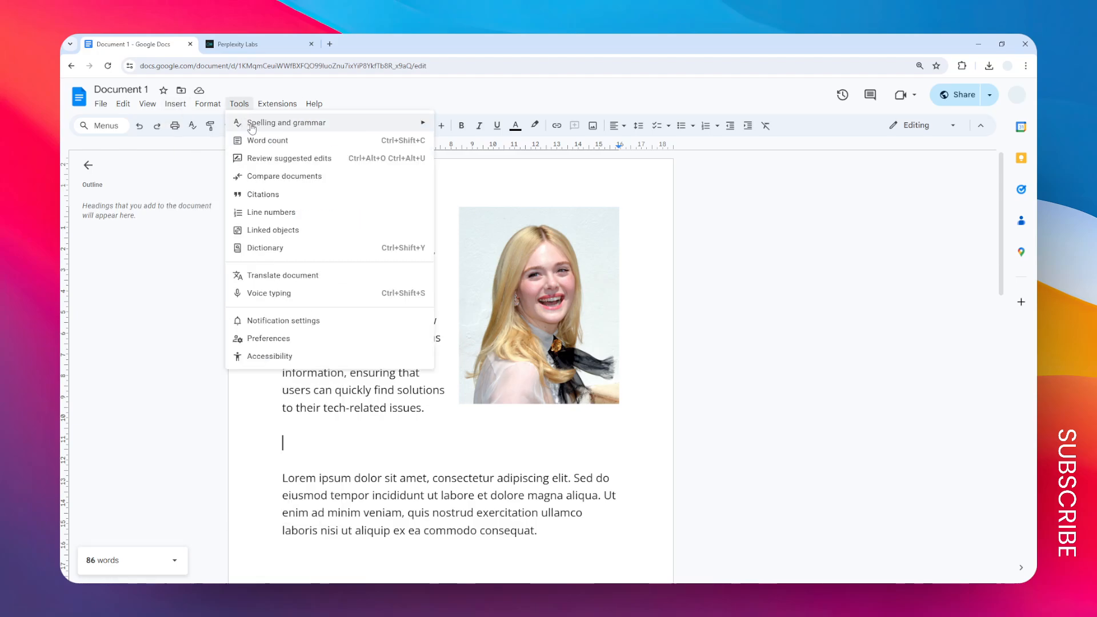
left_click(175, 103)
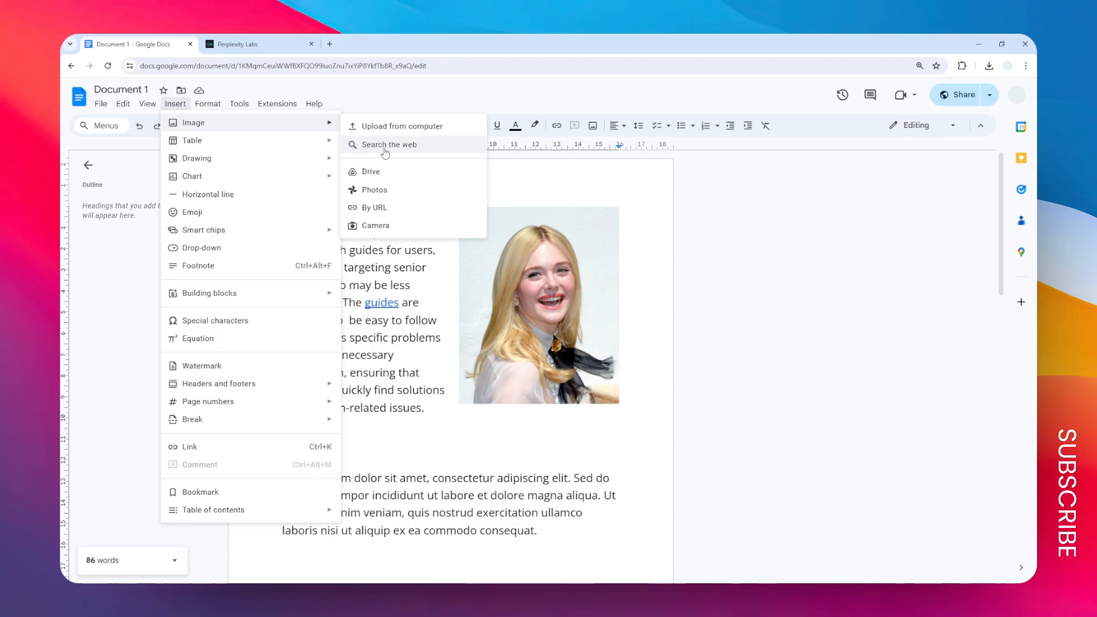
mouse_move(419, 148)
type("Tesla")
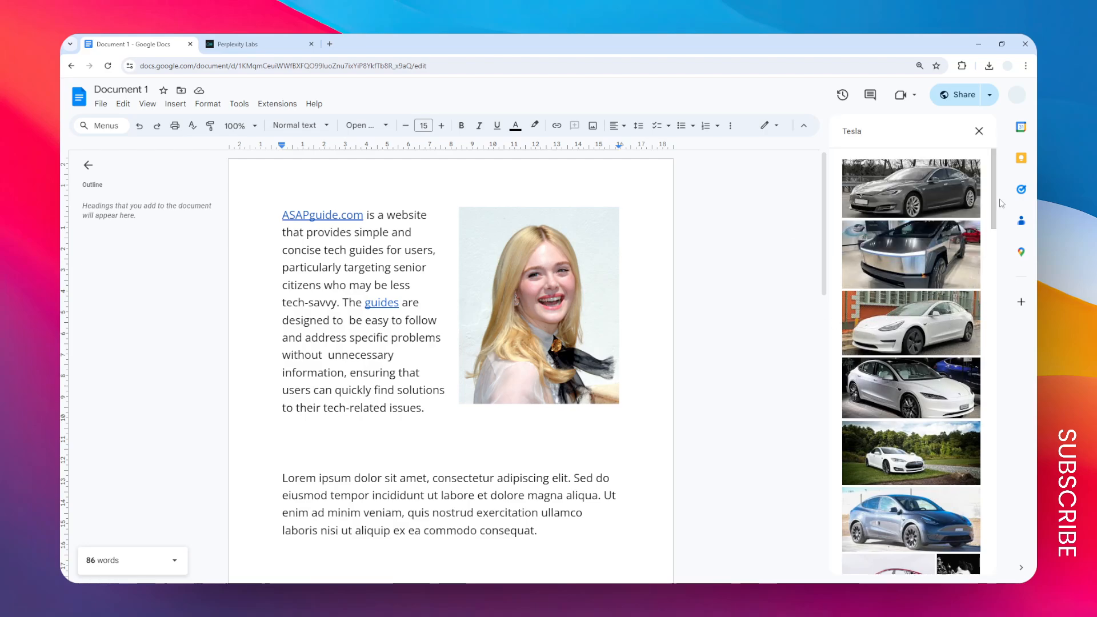
mouse_move(995, 259)
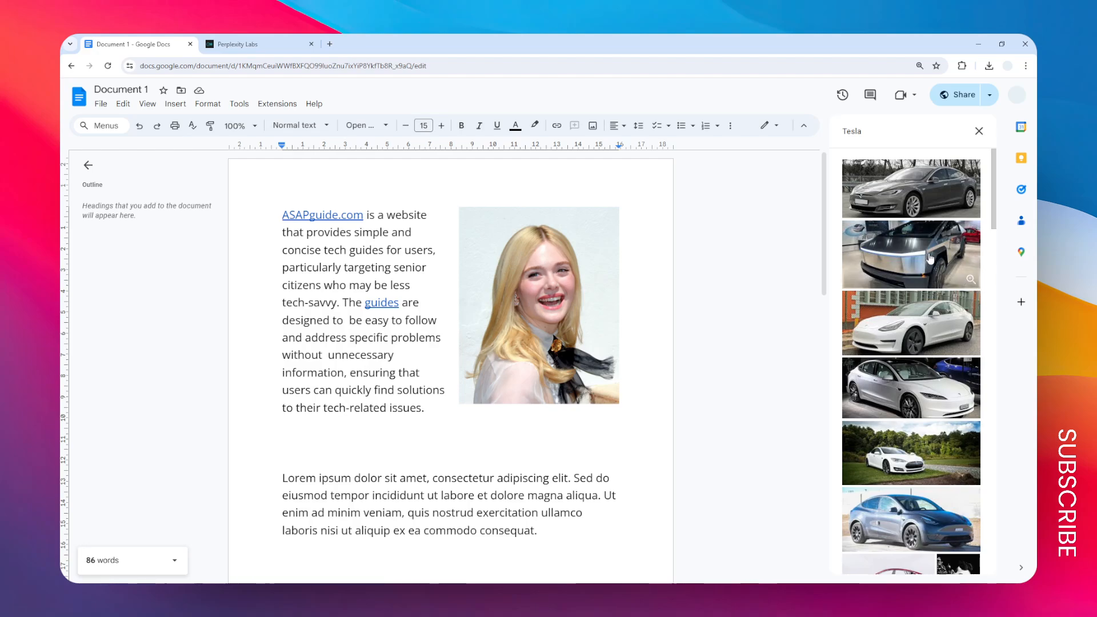
mouse_move(919, 185)
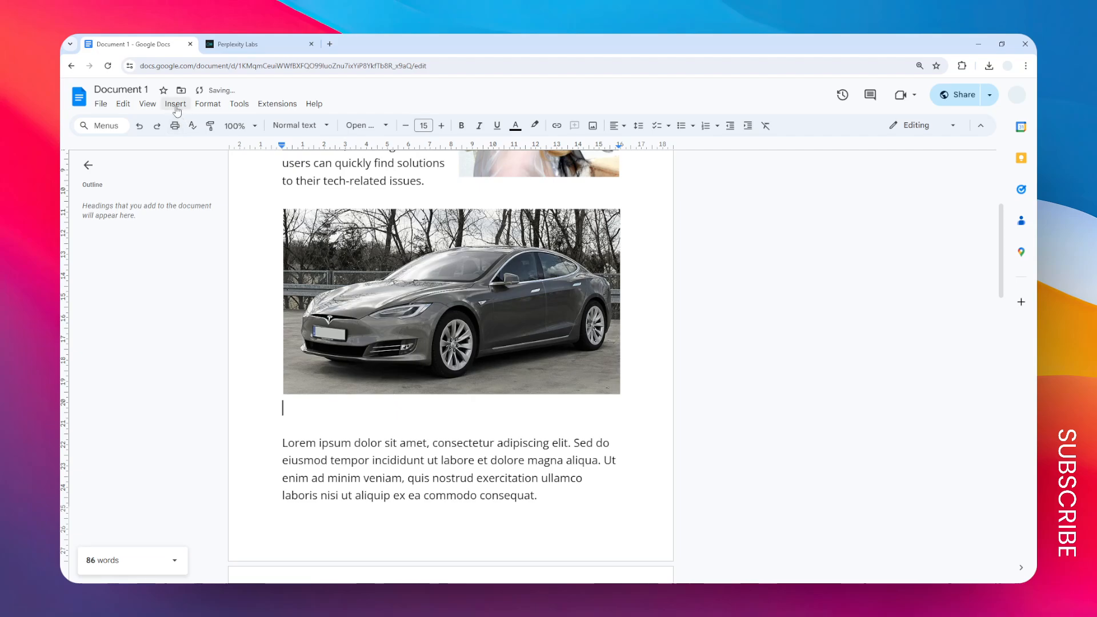
Step: Insert the white Tesla photo from the Tesla web image search and select it
left_click(175, 103)
type("Tesla")
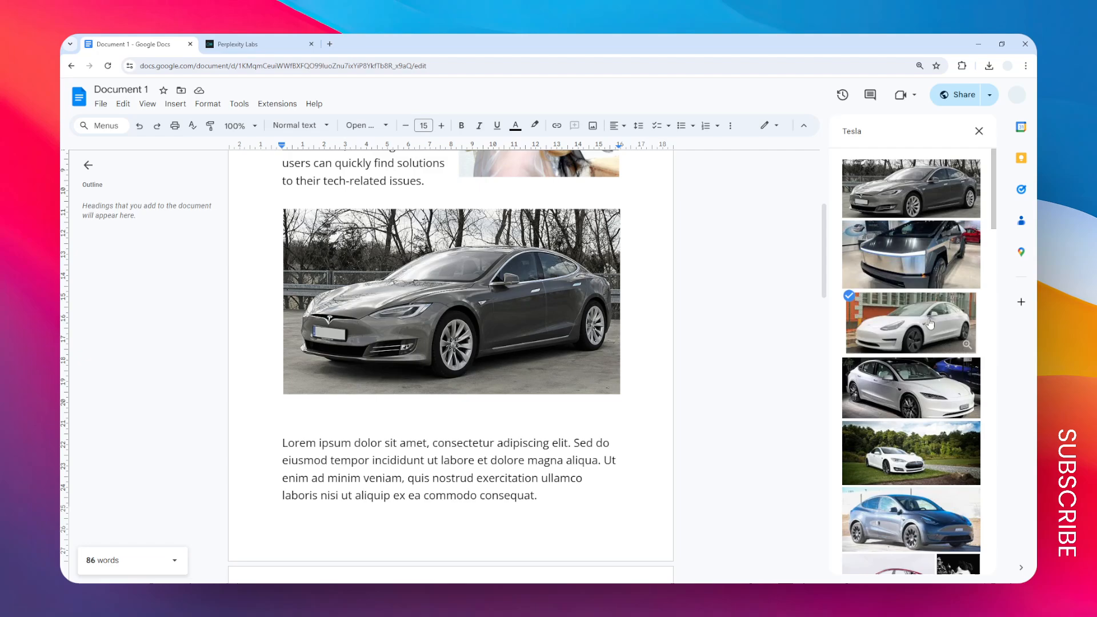
left_click(909, 322)
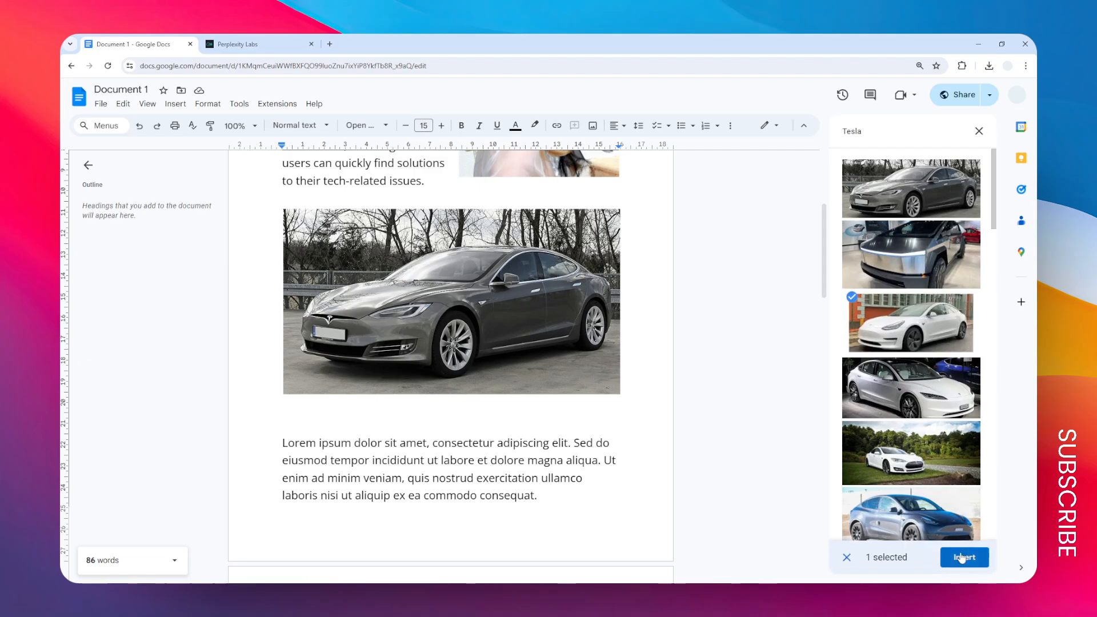
left_click(964, 557)
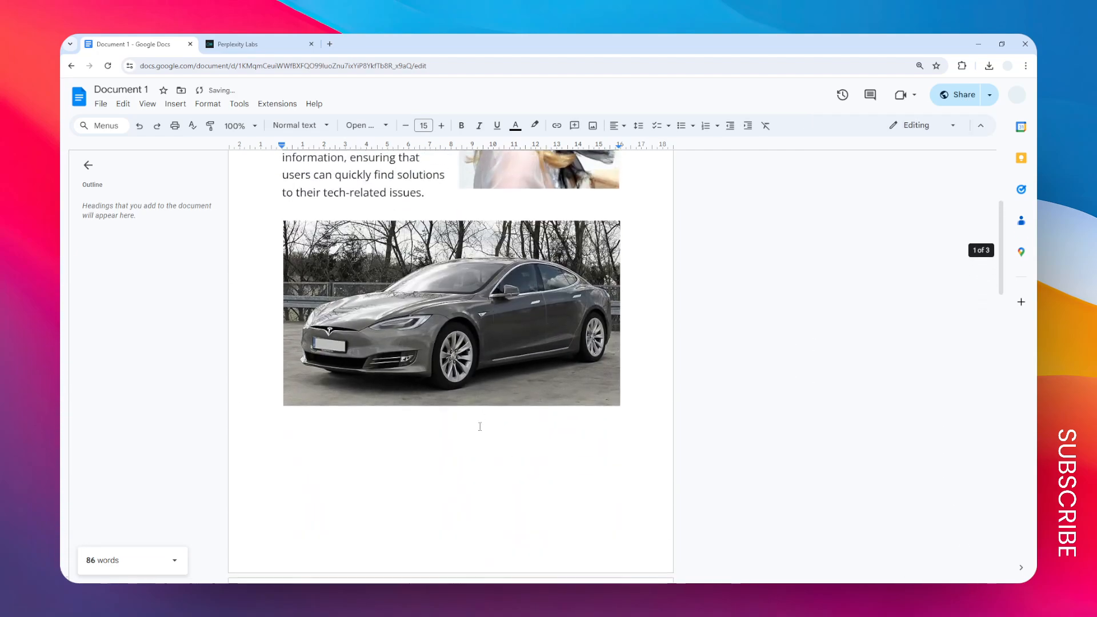
left_click(451, 313)
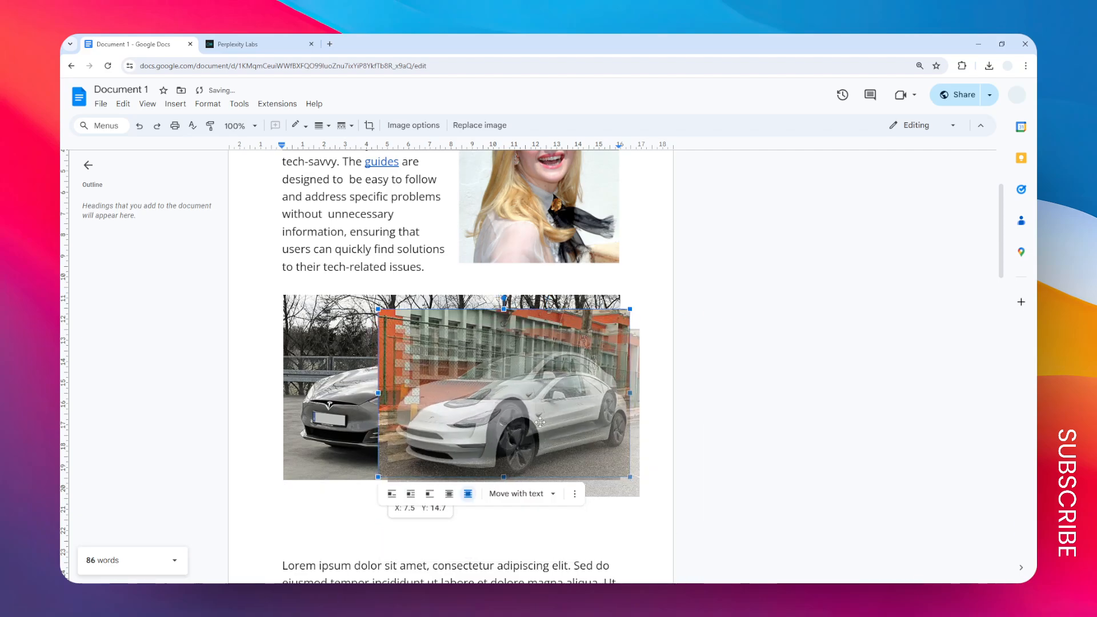
Step: Drag the white Tesla onto the gray car's lower right, then scroll to the document's end
left_click_drag(504, 398, 524, 423)
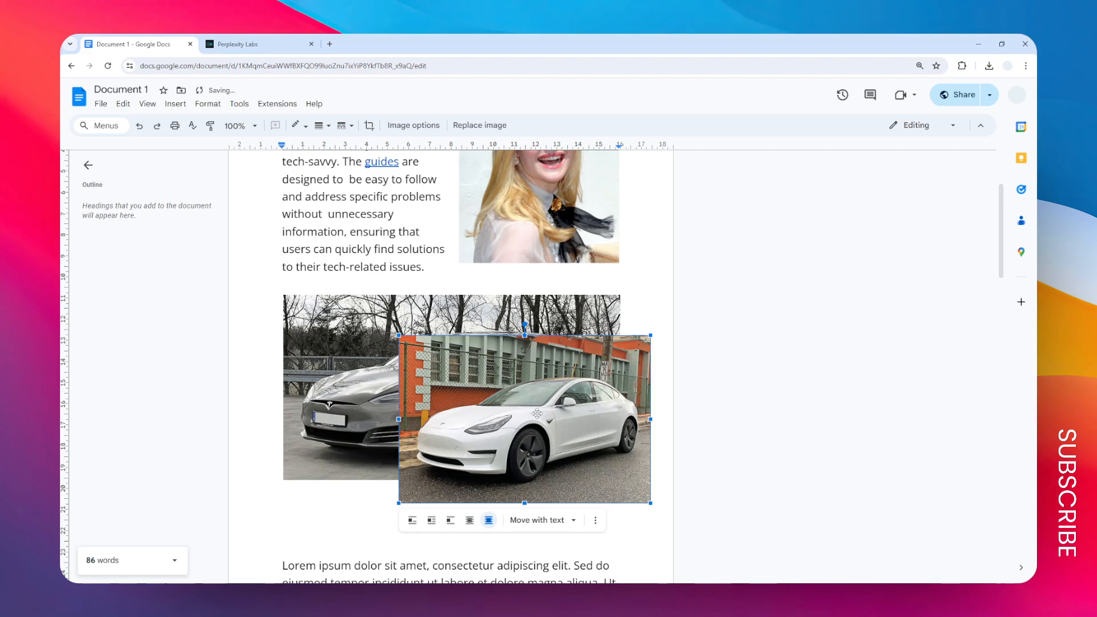
scroll("down", 3)
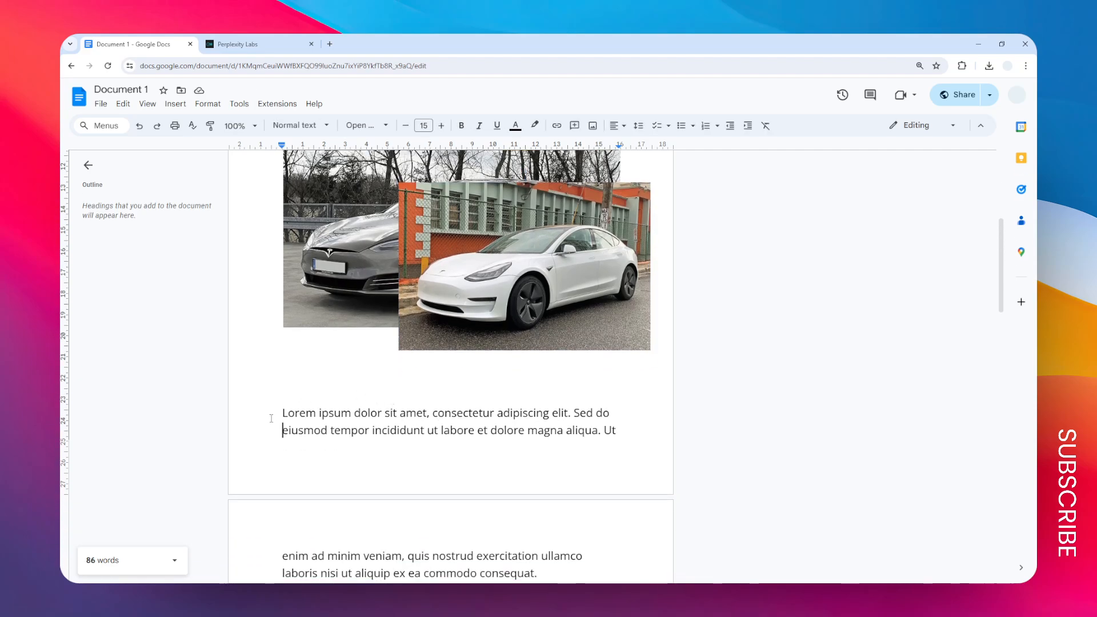
scroll("down", 3)
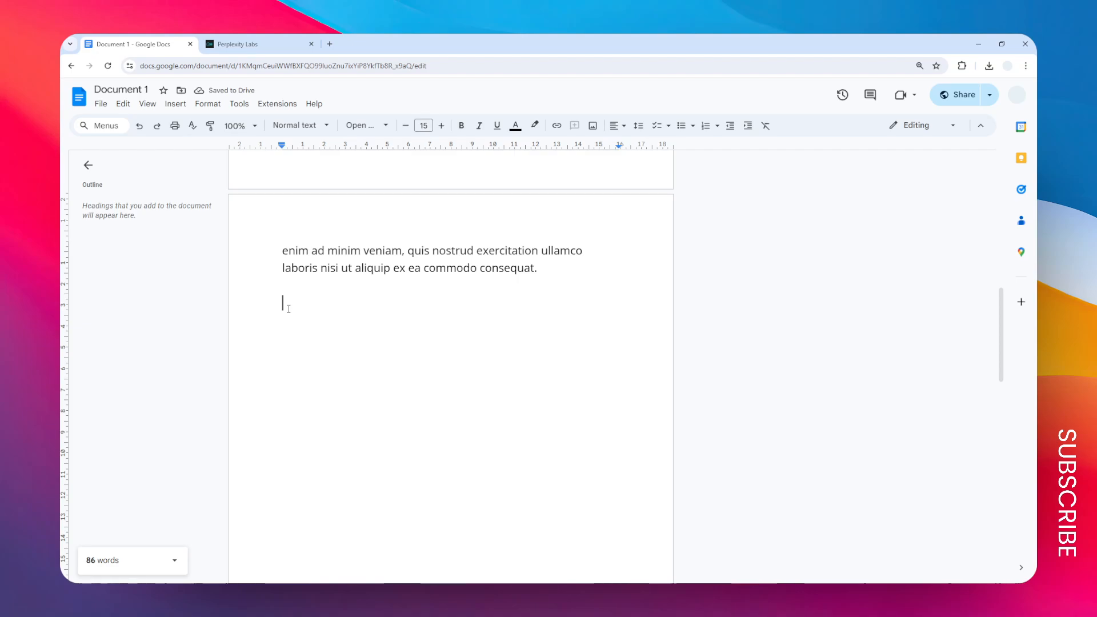
mouse_move(443, 370)
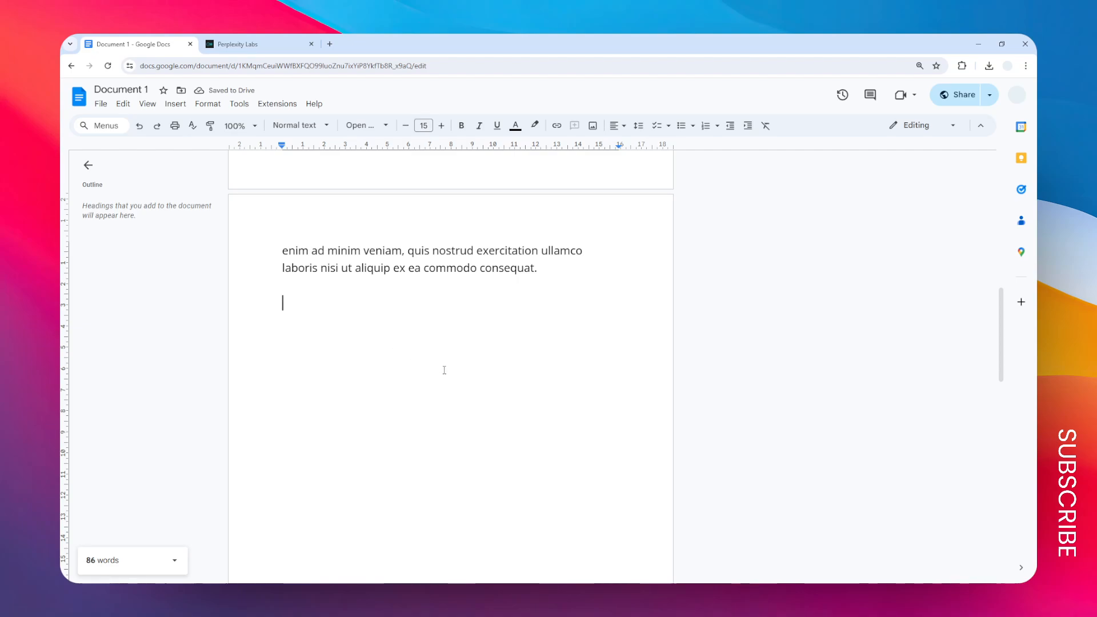
Step: Start a new drawing and search Google Images for 'tes' to add the gray Tesla
left_click(175, 103)
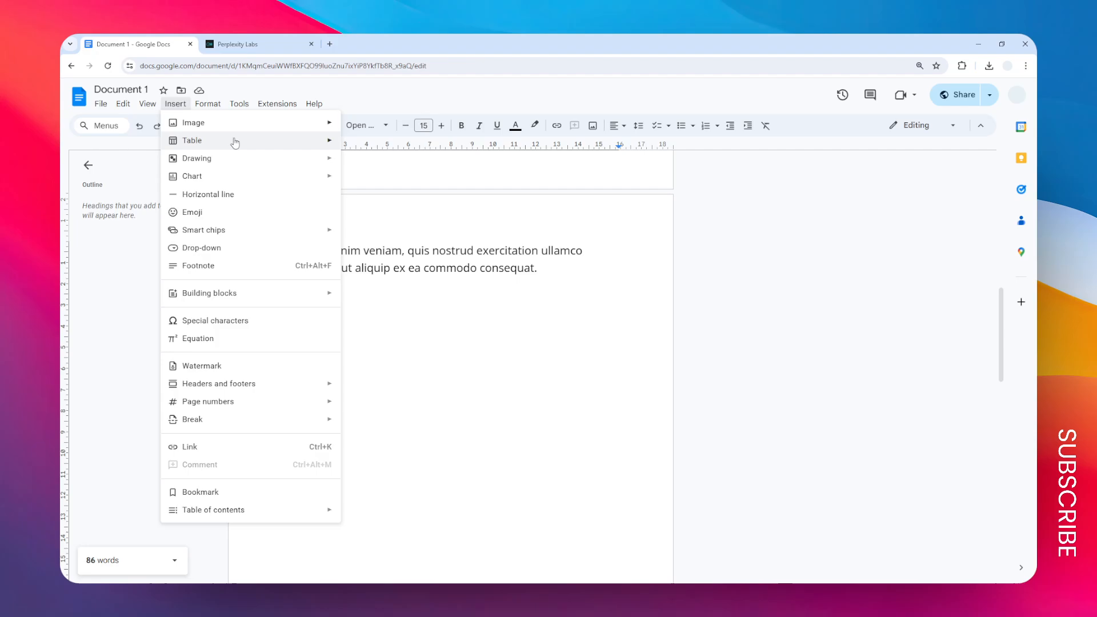
left_click(196, 158)
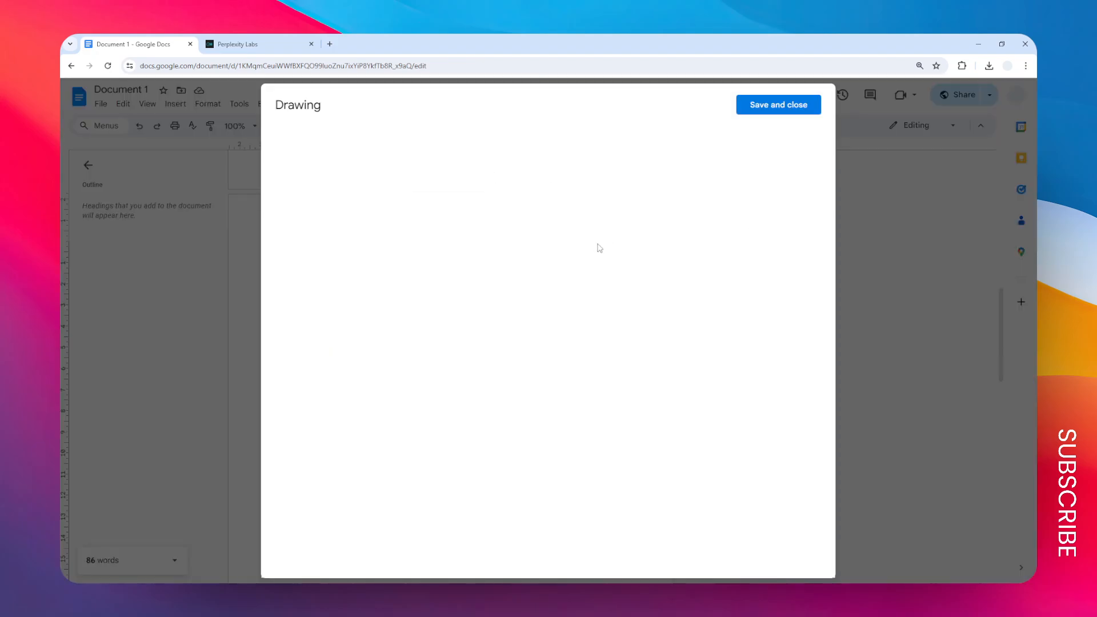
mouse_move(321, 136)
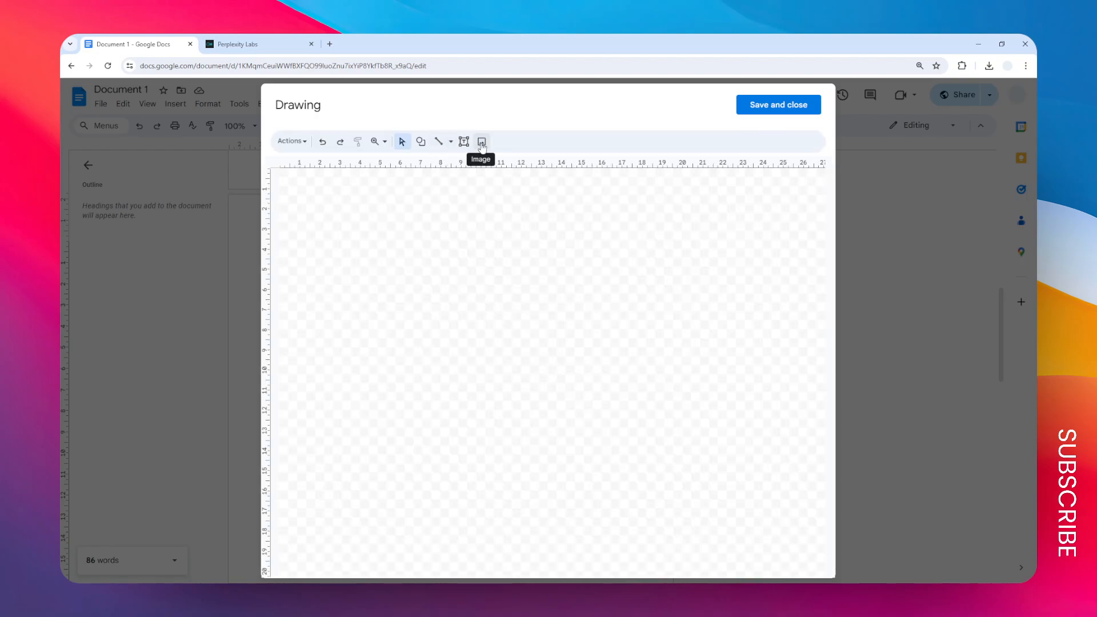
left_click(481, 141)
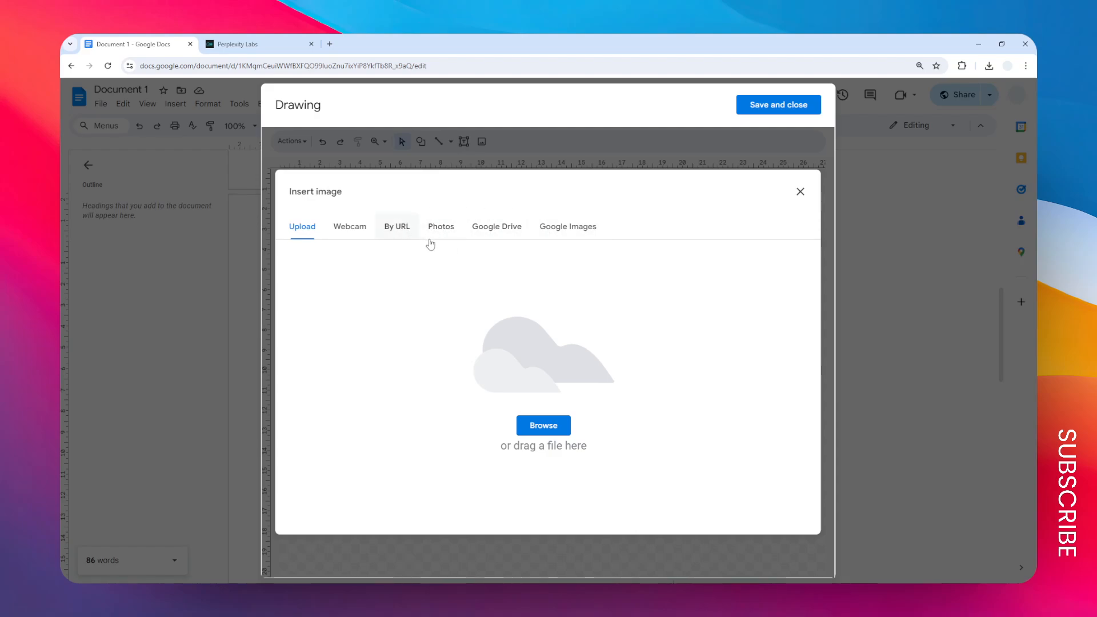
left_click(567, 226)
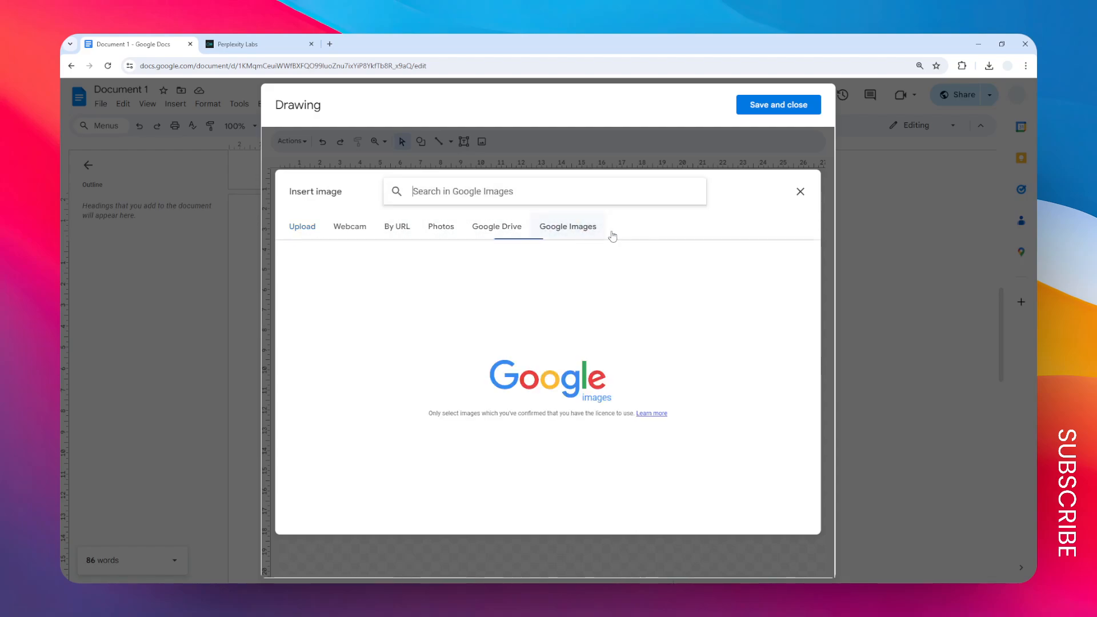
type("tes")
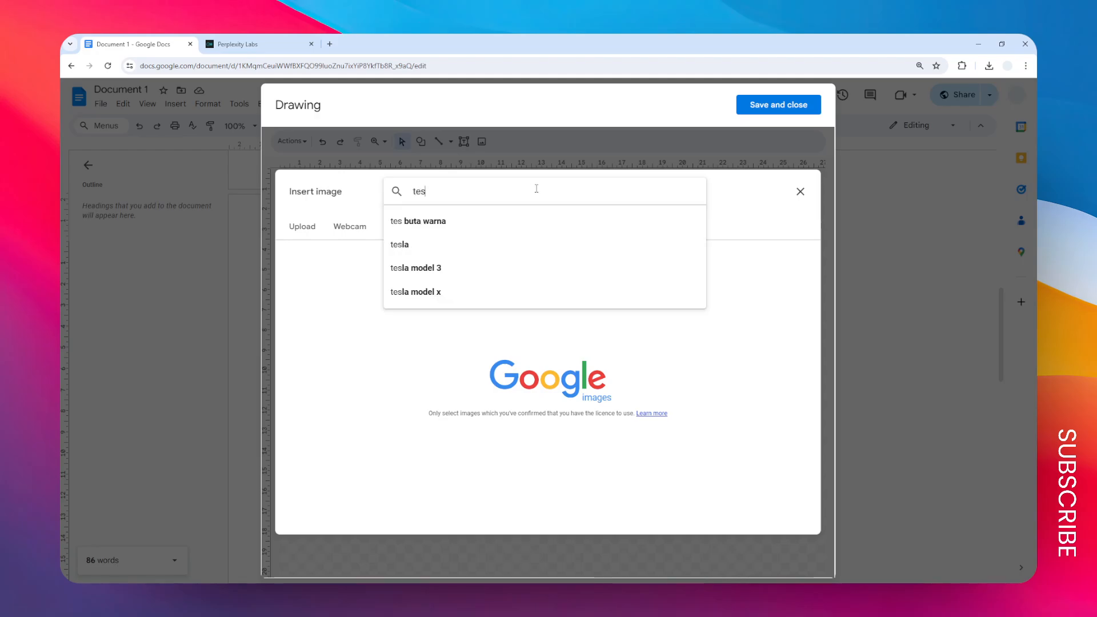
left_click(399, 244)
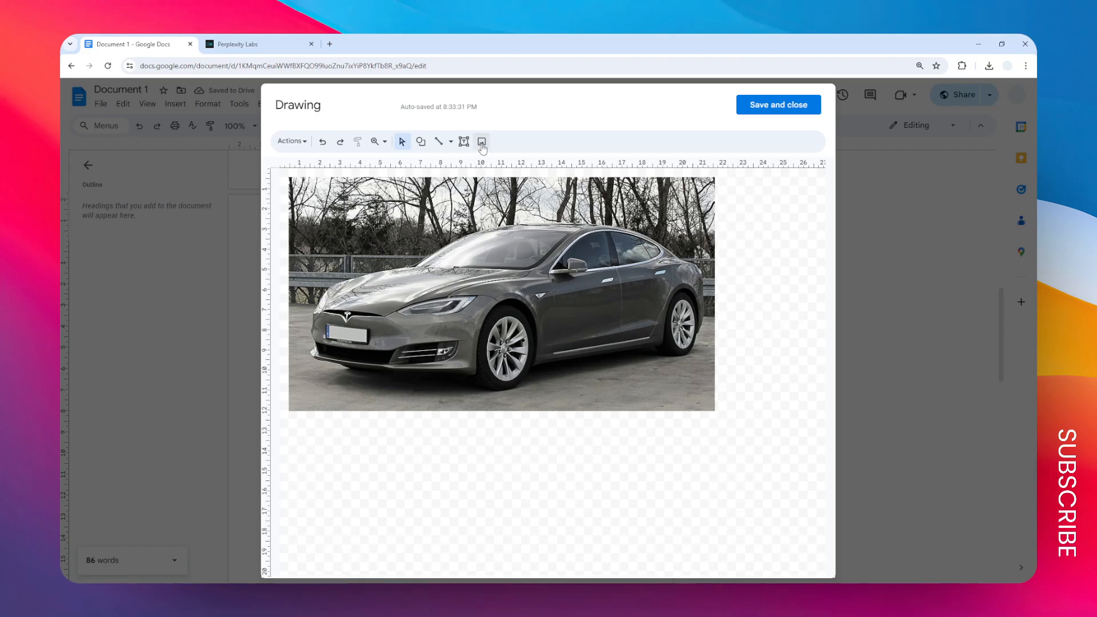
Step: Insert the white Tesla, drag it over the gray car's lower right, and save the drawing
left_click(481, 140)
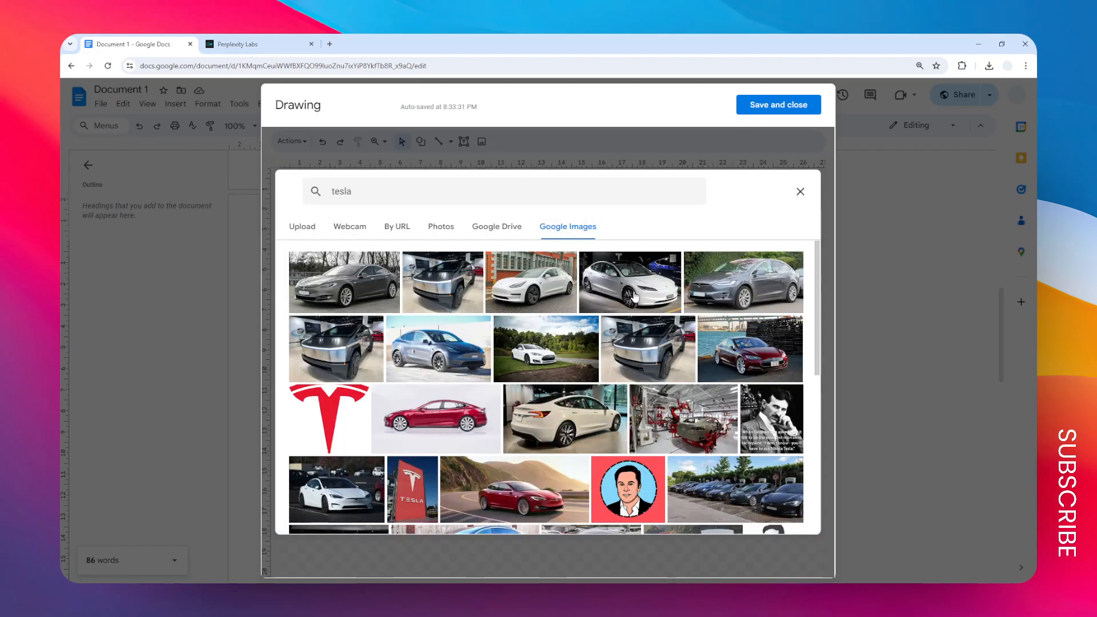
left_click(344, 282)
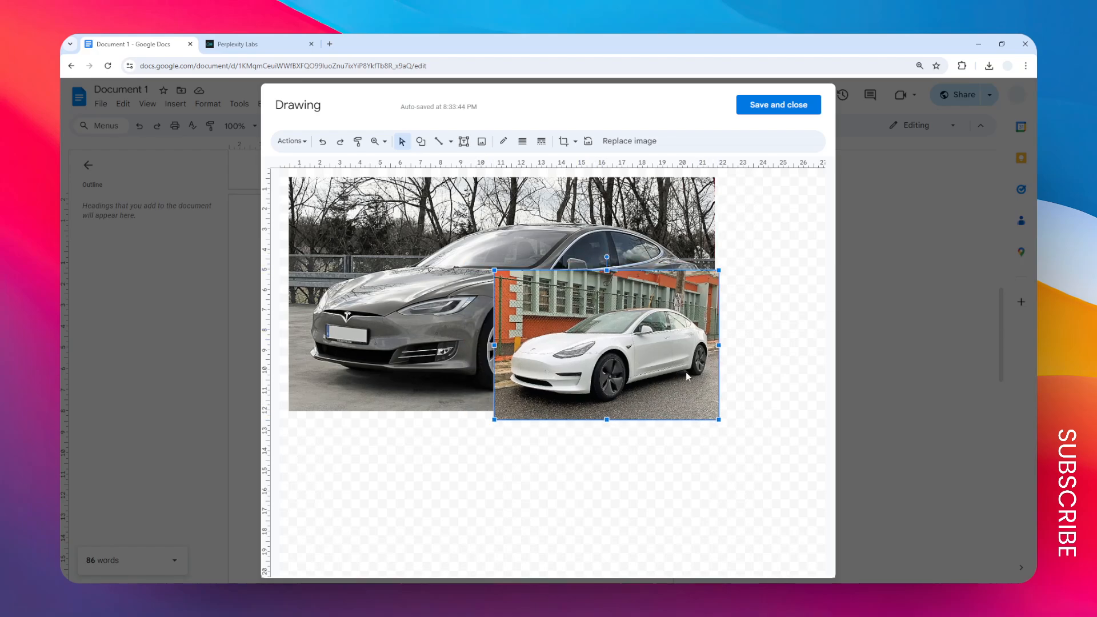
left_click_drag(605, 343, 629, 368)
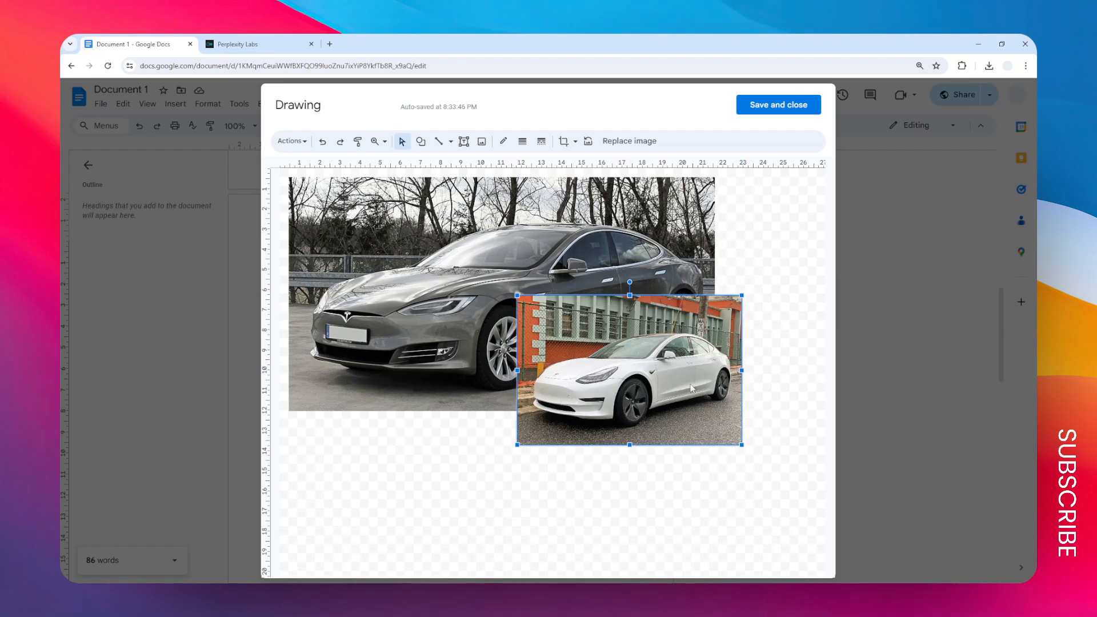
left_click_drag(628, 368, 648, 380)
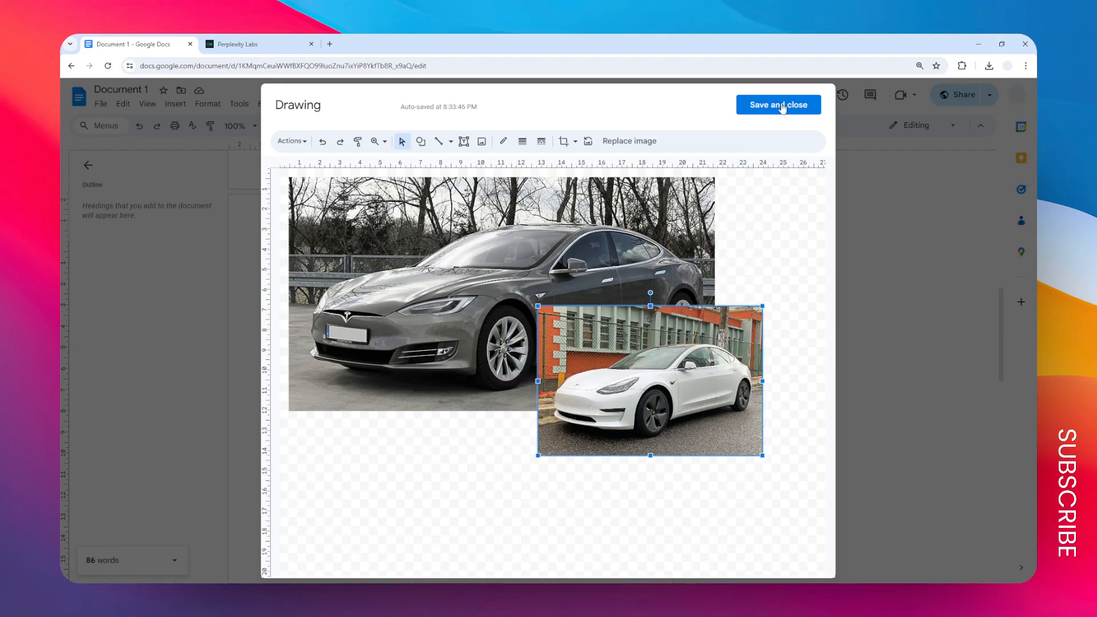
left_click(777, 104)
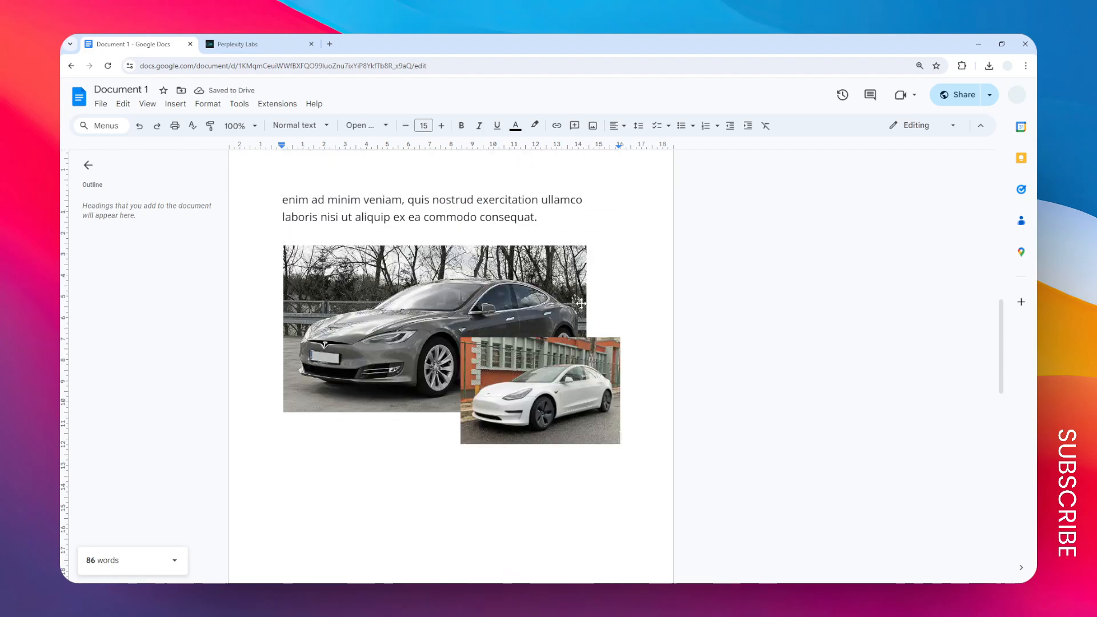
Step: Select the layered car drawing, open it for editing, and return to the document
left_click(433, 327)
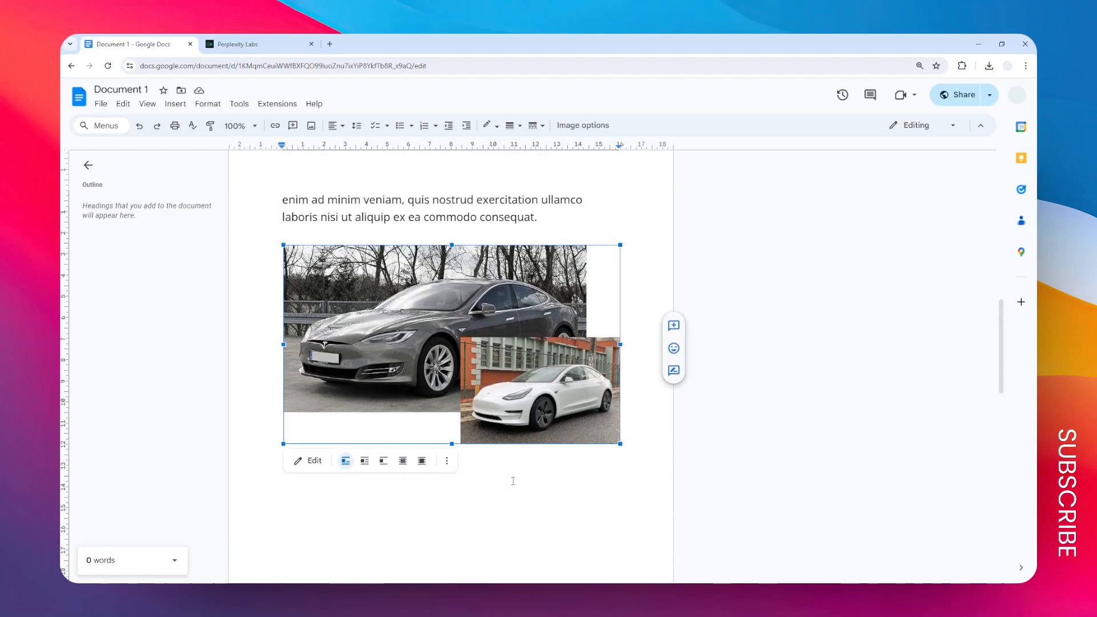
mouse_move(563, 227)
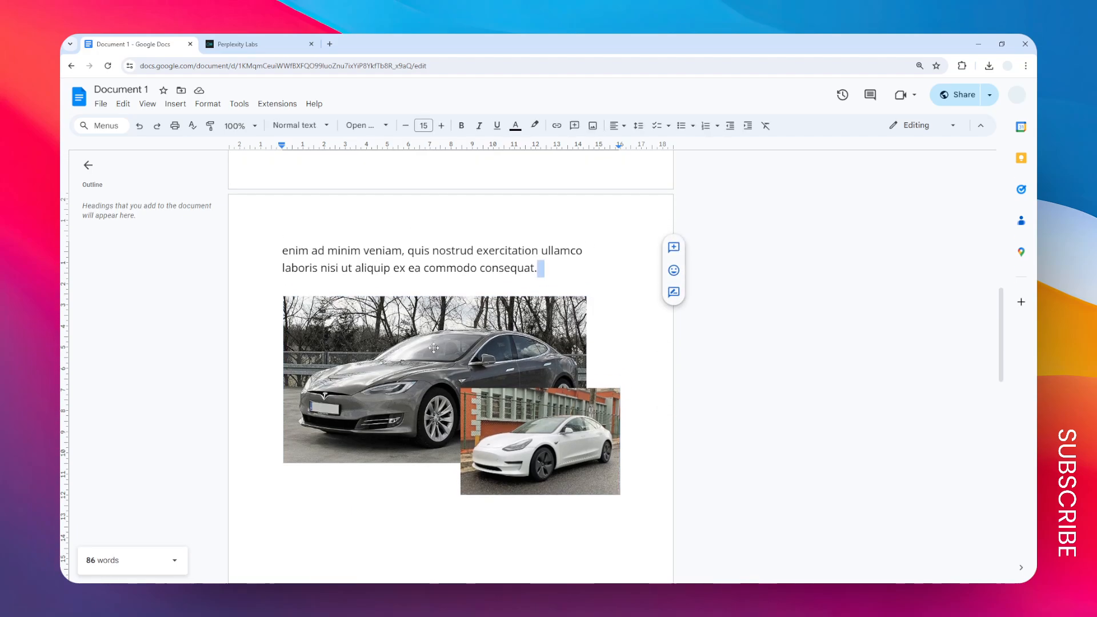
left_click(434, 342)
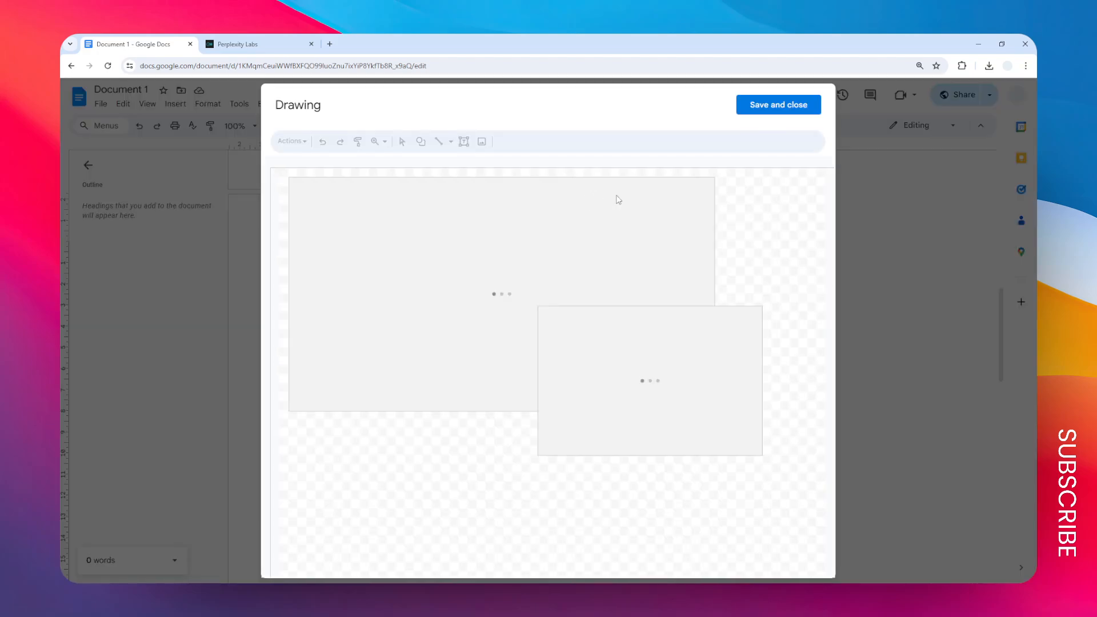
left_click(776, 104)
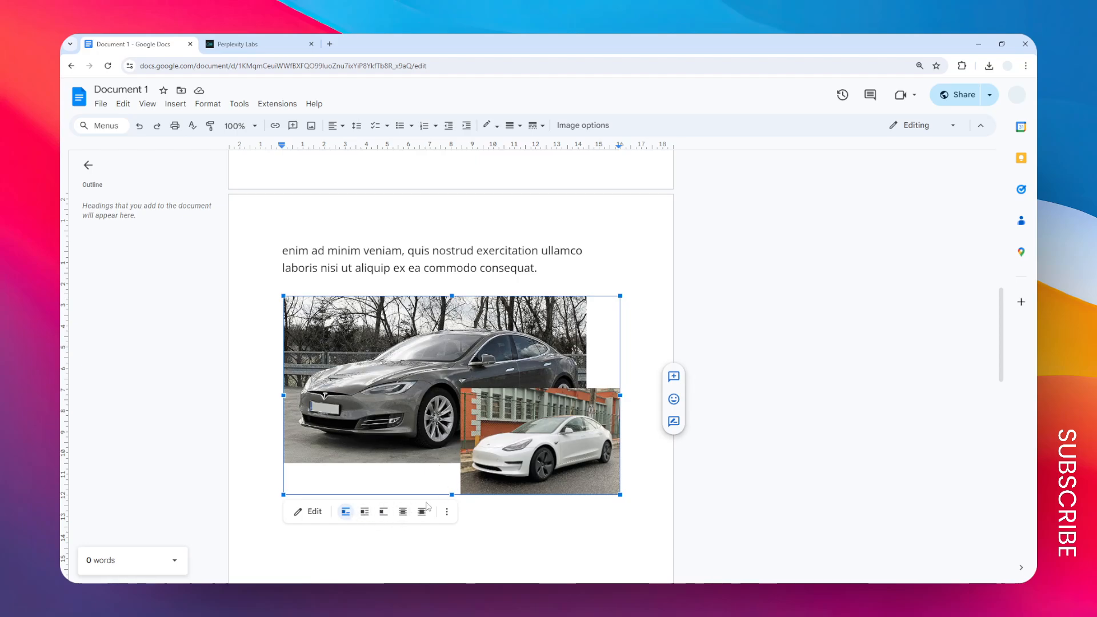
Step: Apply Wrap text to the drawing, try moving it beside the paragraph, then undo the move
left_click(364, 511)
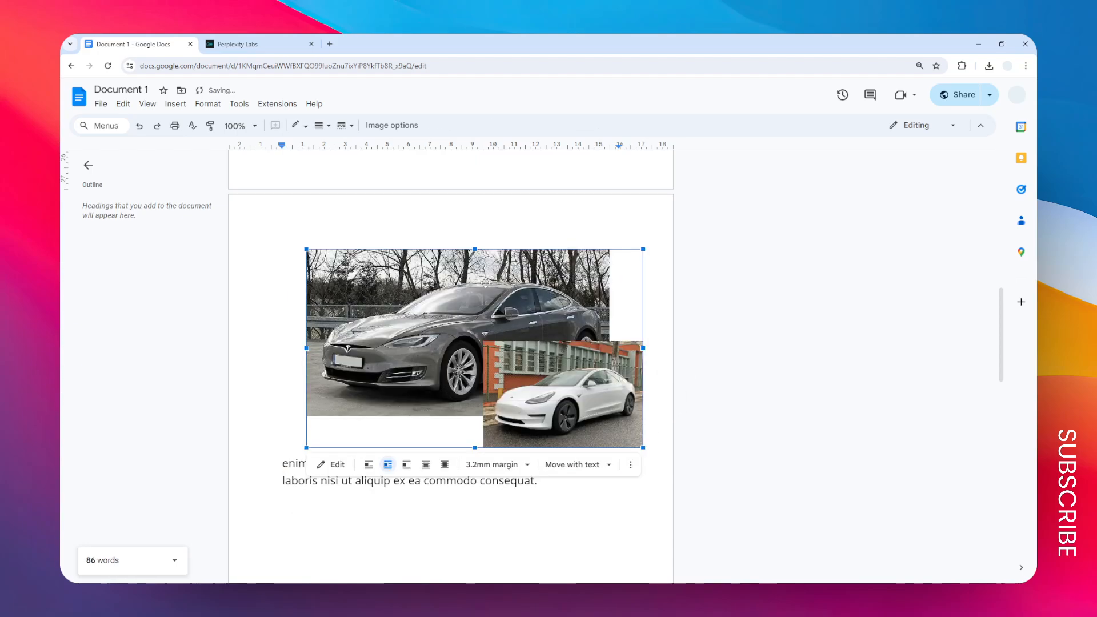
left_click_drag(475, 348, 519, 348)
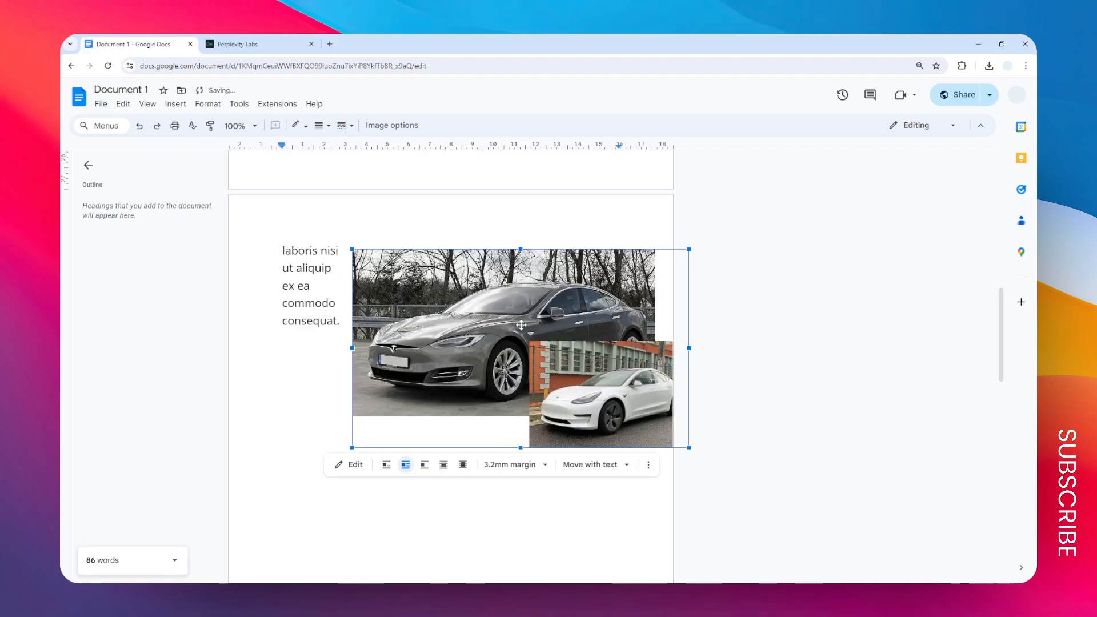
left_click(140, 125)
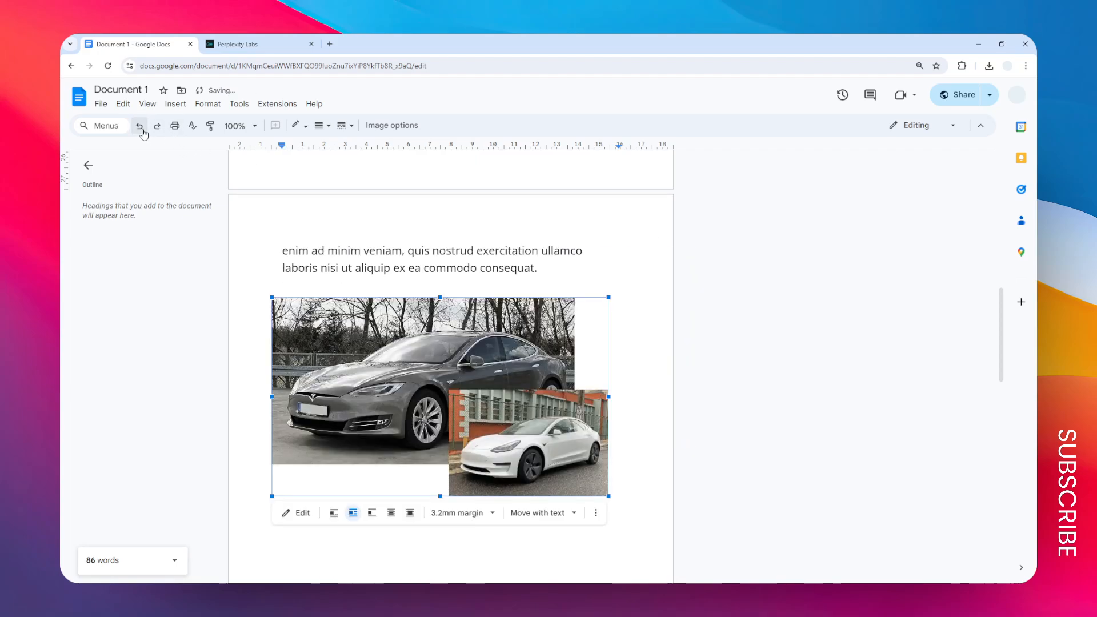